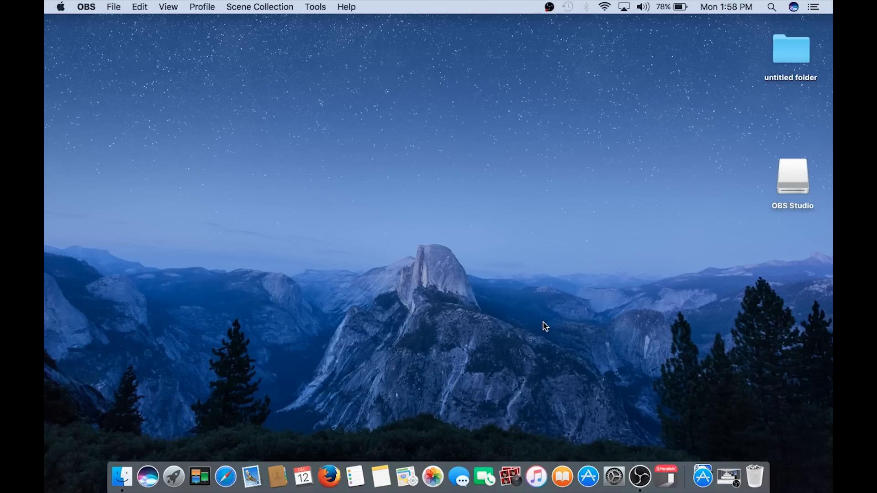
mouse_move(587, 476)
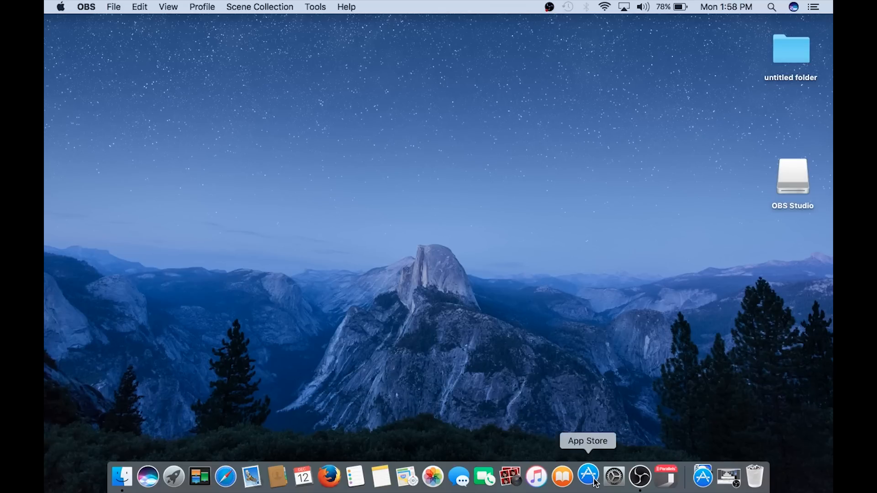
- Search the App Store for 'parallels client' to find the installed Parallels Client app
click(587, 477)
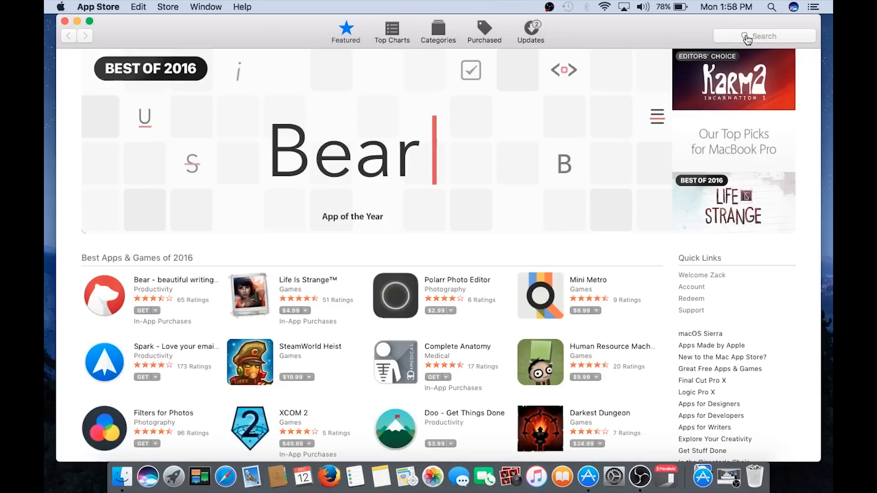
text(p)
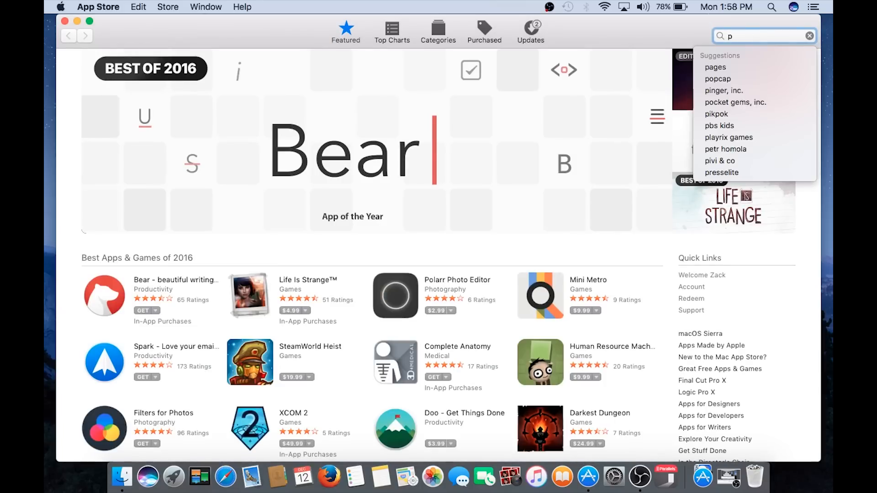
text(aradudes)
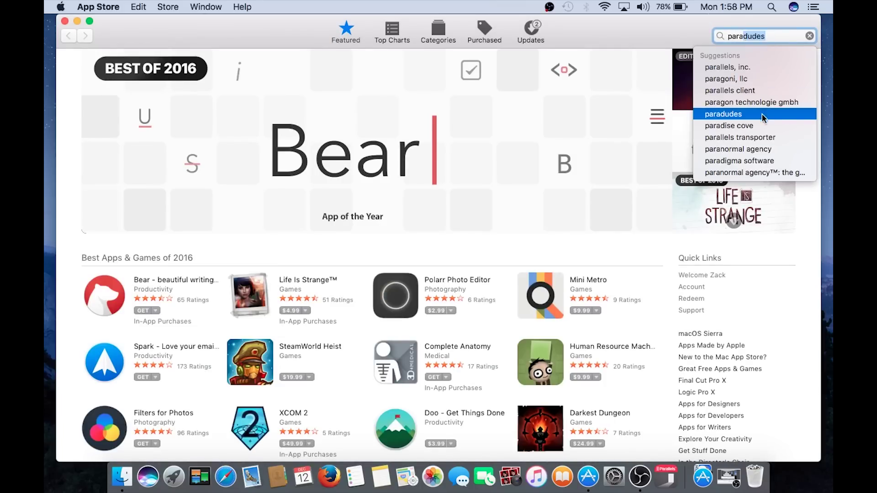
click(729, 90)
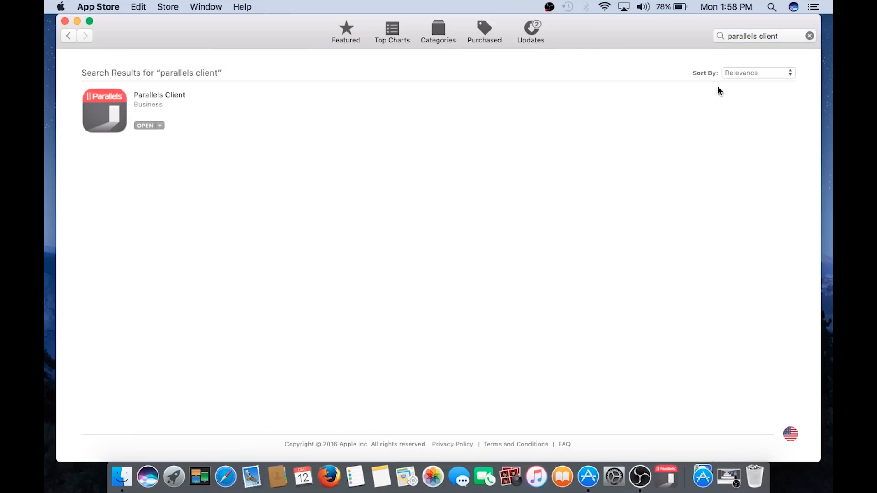
mouse_move(107, 118)
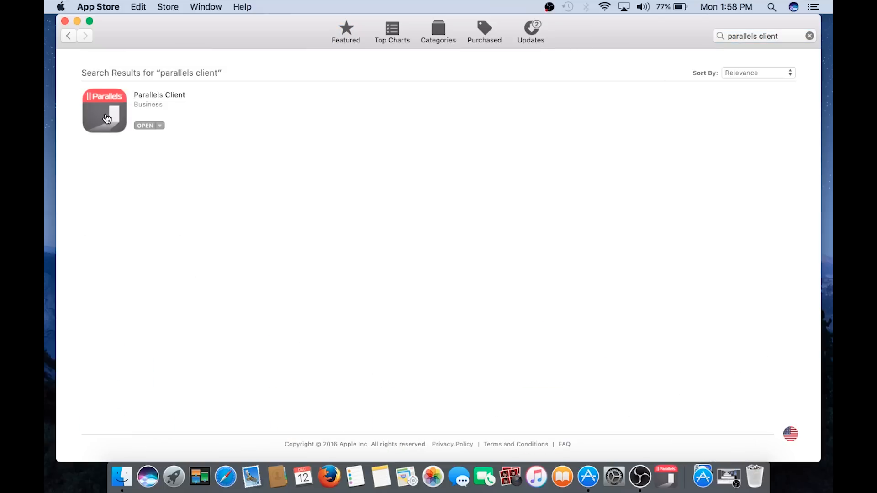
mouse_move(100, 117)
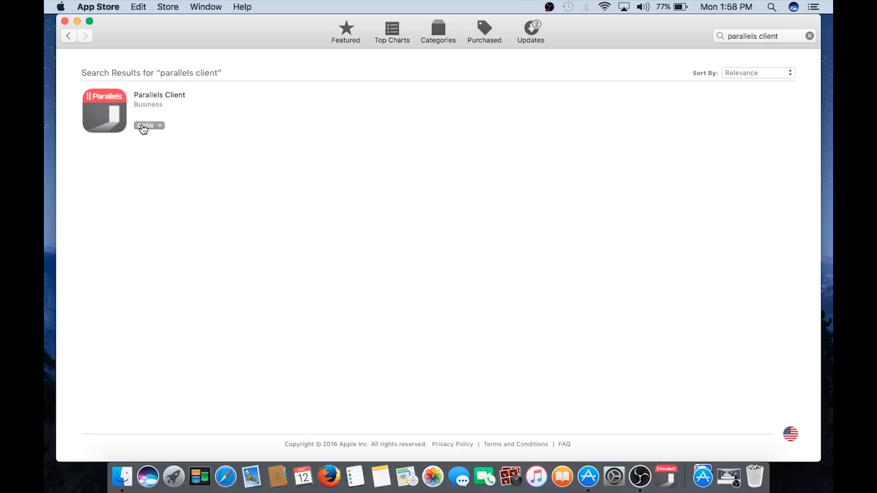
- Launch Parallels Client from its App Store listing and dismiss the no-connections prompt
click(144, 125)
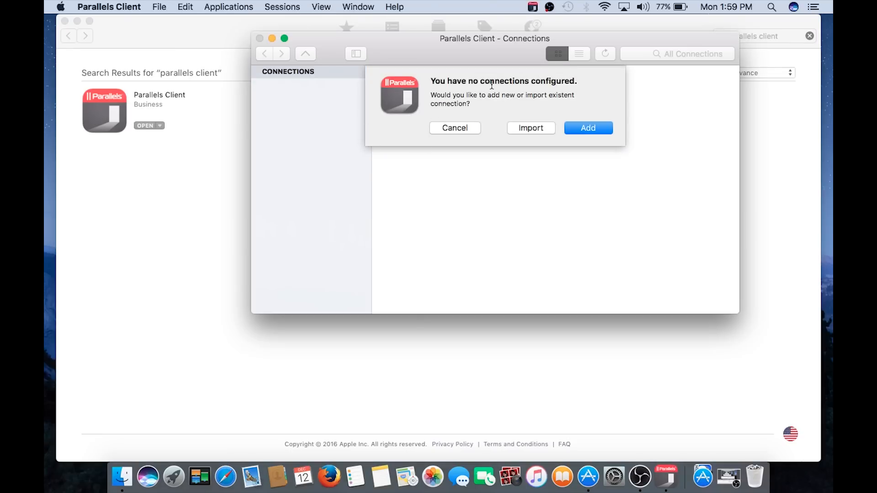
mouse_move(557, 90)
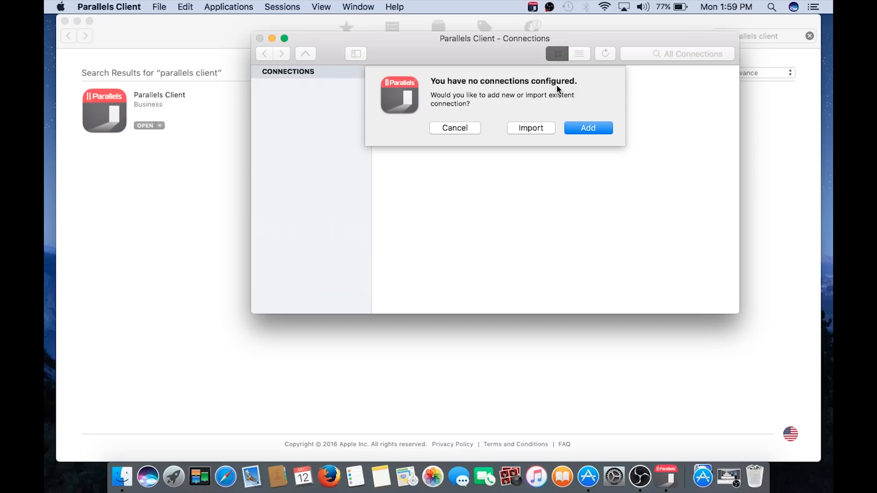
mouse_move(588, 128)
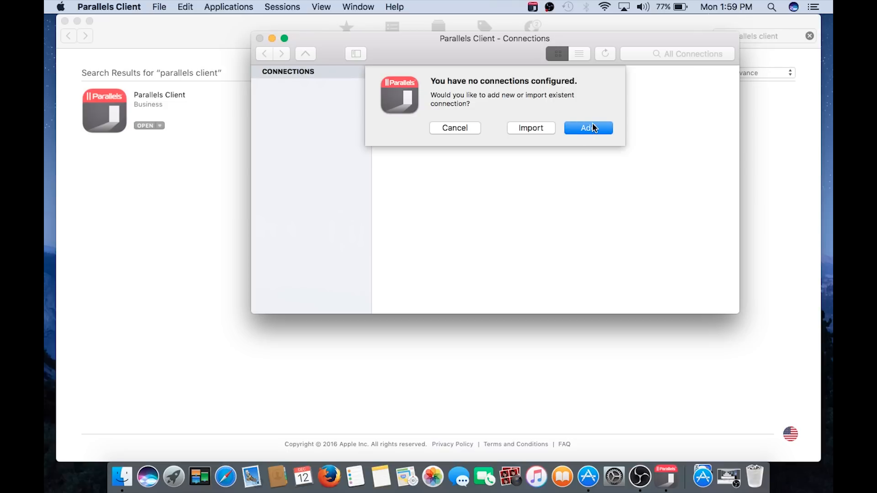
click(454, 128)
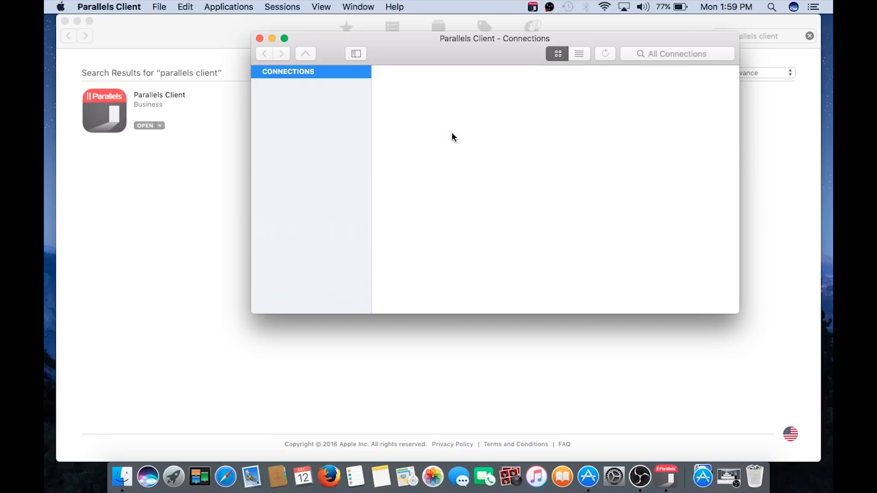
- Create a new RDP connection to the server from the Connections list's context menu
right_click(453, 137)
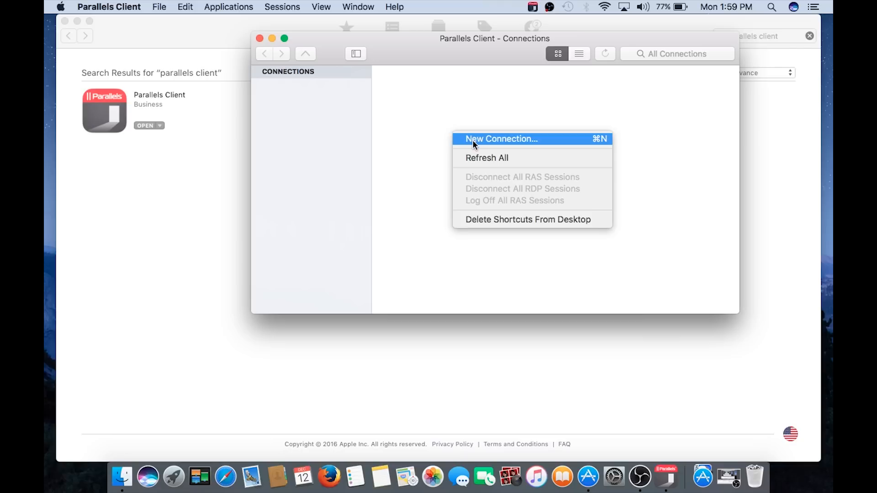
click(500, 138)
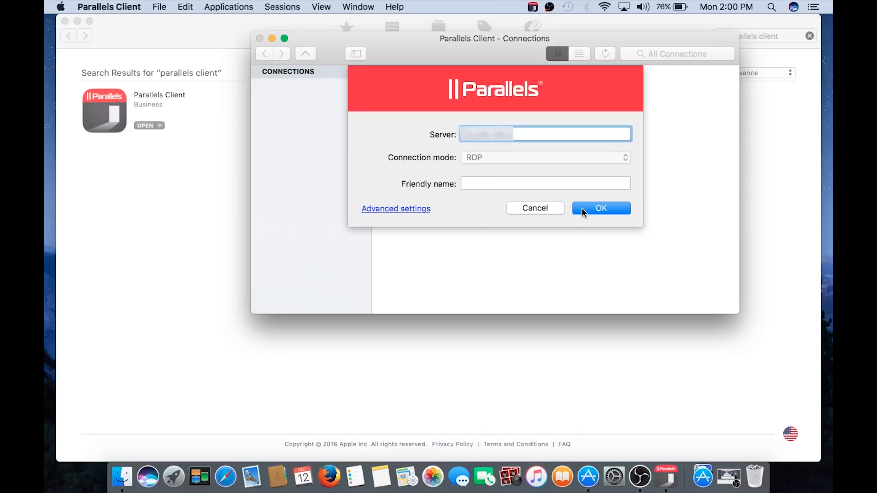
click(601, 208)
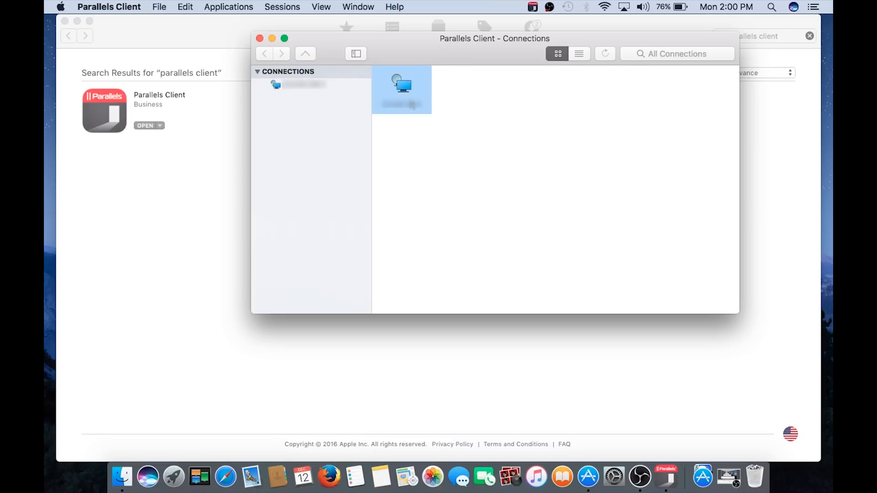
mouse_move(406, 92)
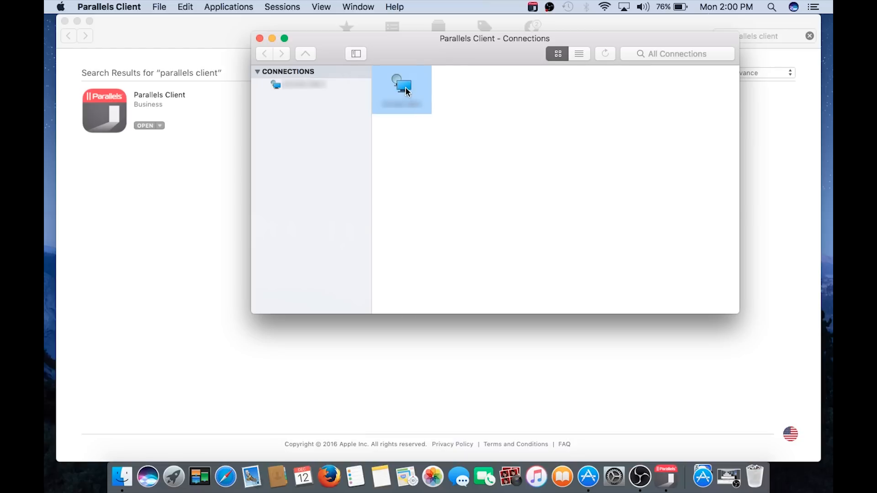
- Connect to the saved server as Administrator with the password saved
double_click(401, 89)
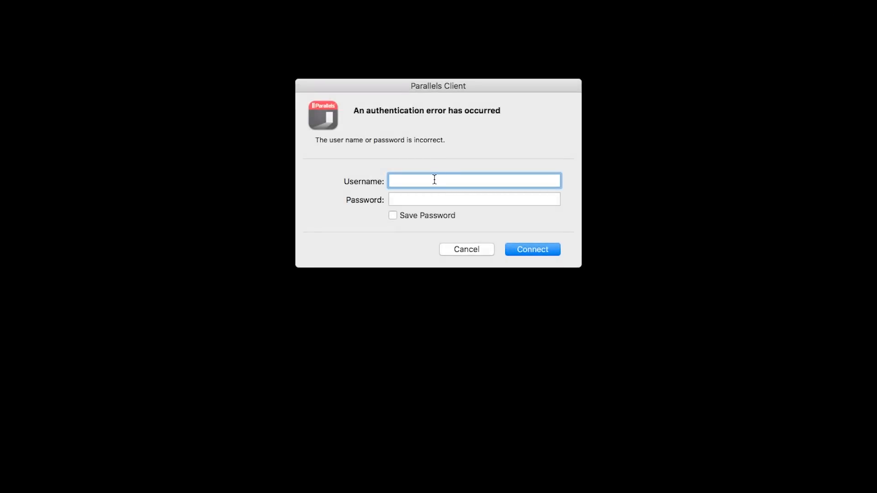
text(A)
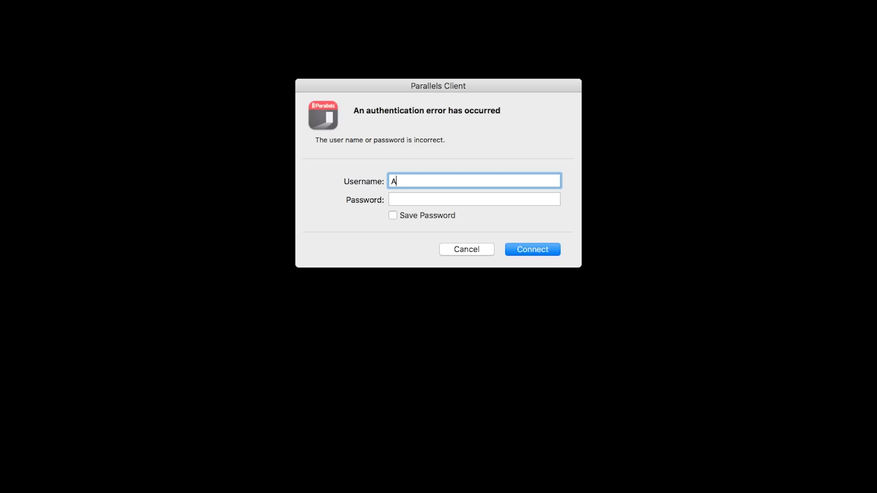
text(dministrator)
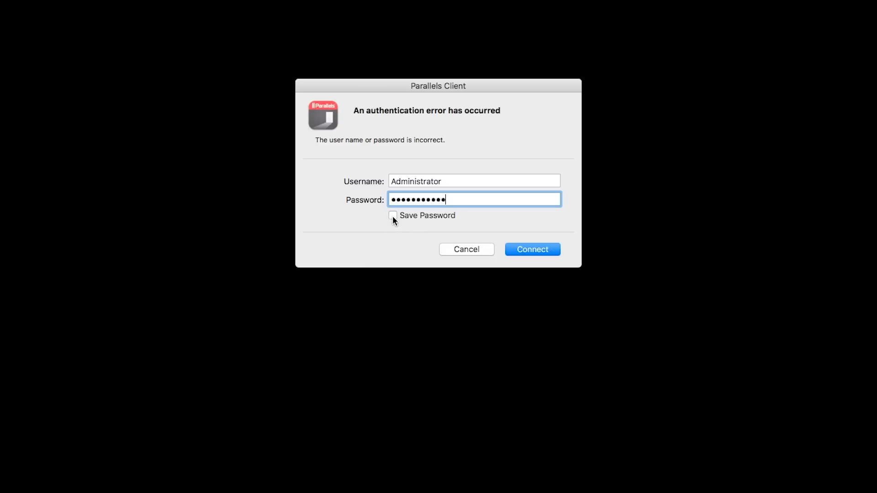
click(392, 215)
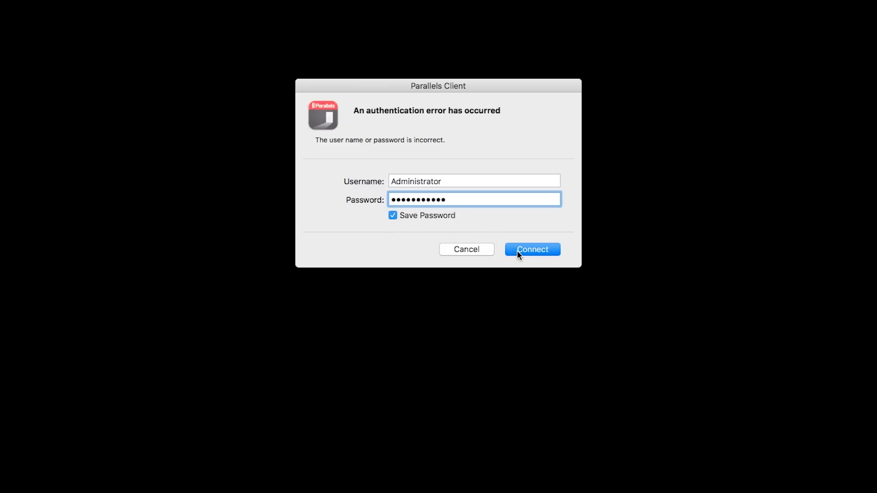
click(532, 249)
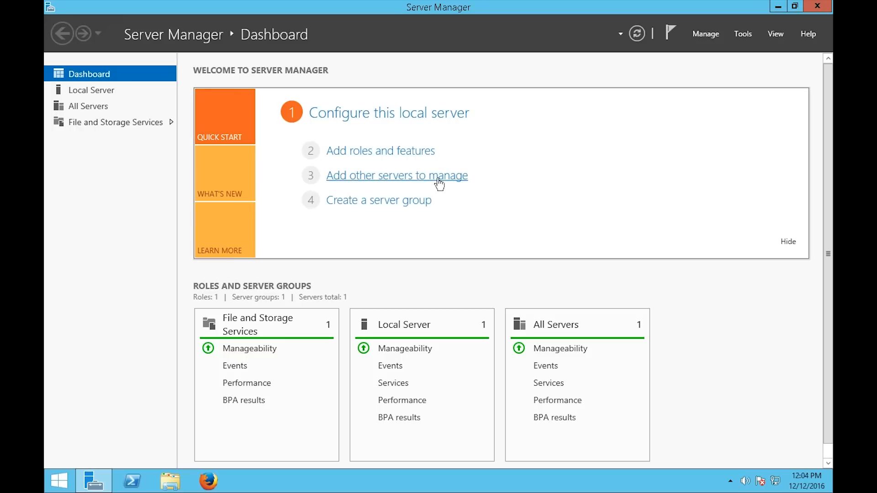
mouse_move(460, 149)
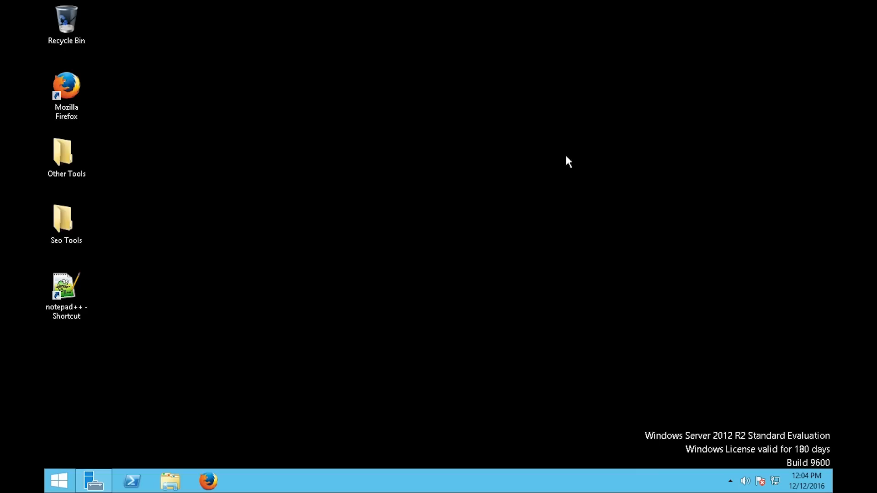
mouse_move(563, 163)
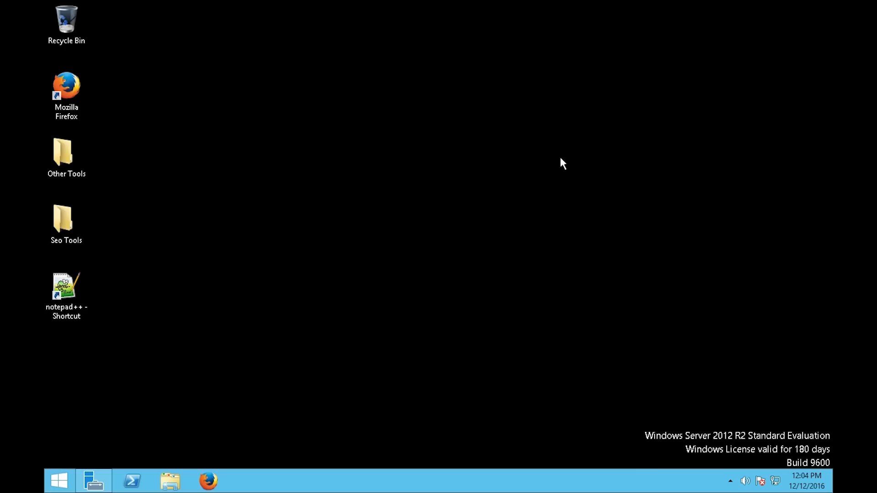
mouse_move(508, 155)
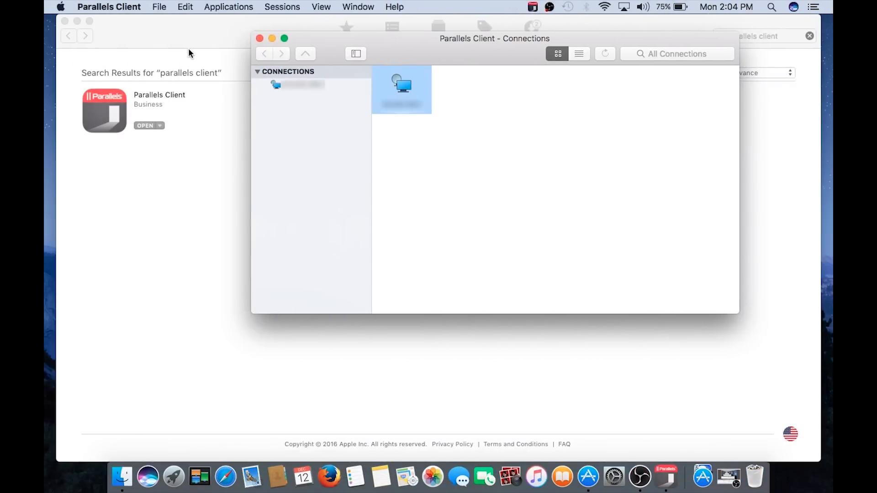
mouse_move(478, 142)
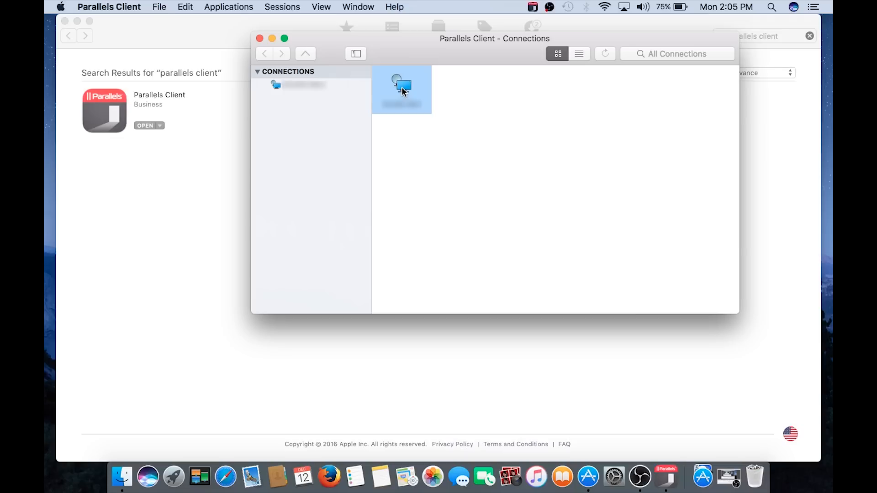
- Reopen the saved server connection to bring up its login prompt
double_click(401, 89)
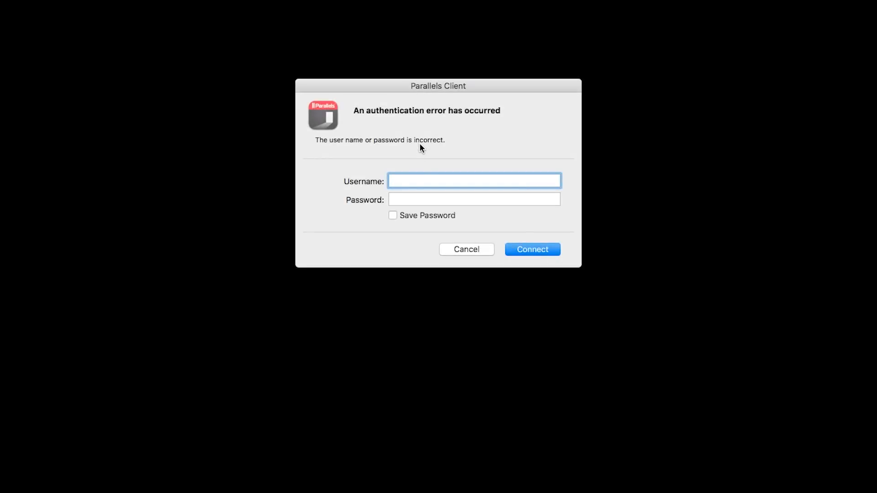
- Re-enter the Administrator username and password and connect to the Windows Server 2012 R2 session
text(Administrator)
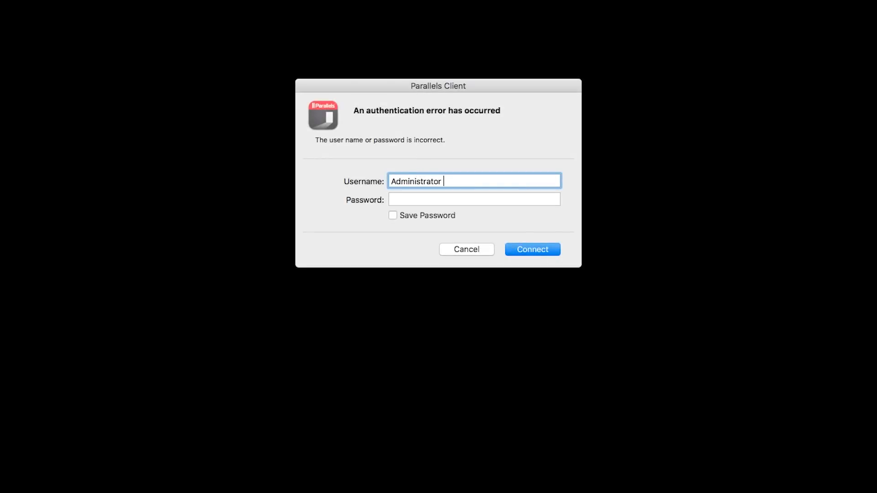
click(473, 199)
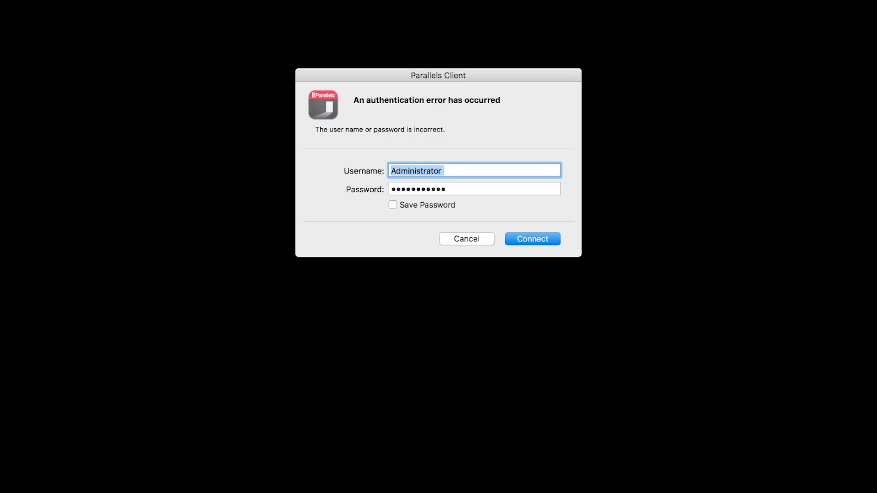
mouse_move(454, 143)
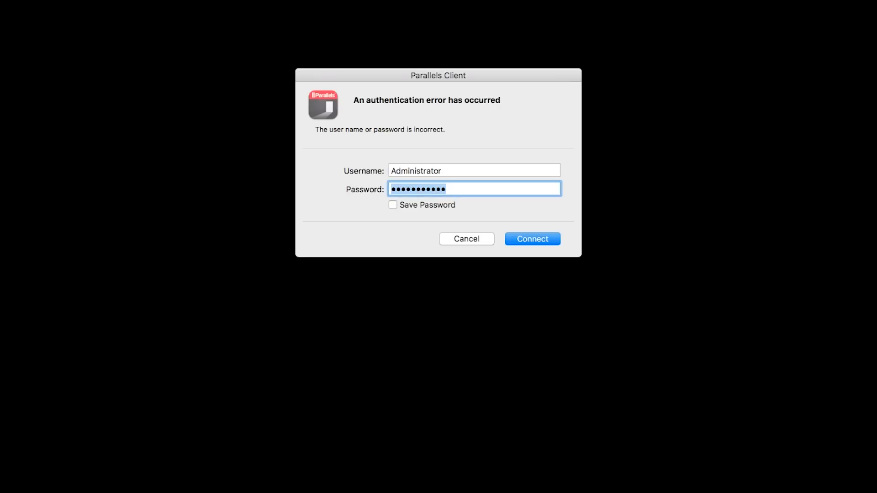
key(Backspace)
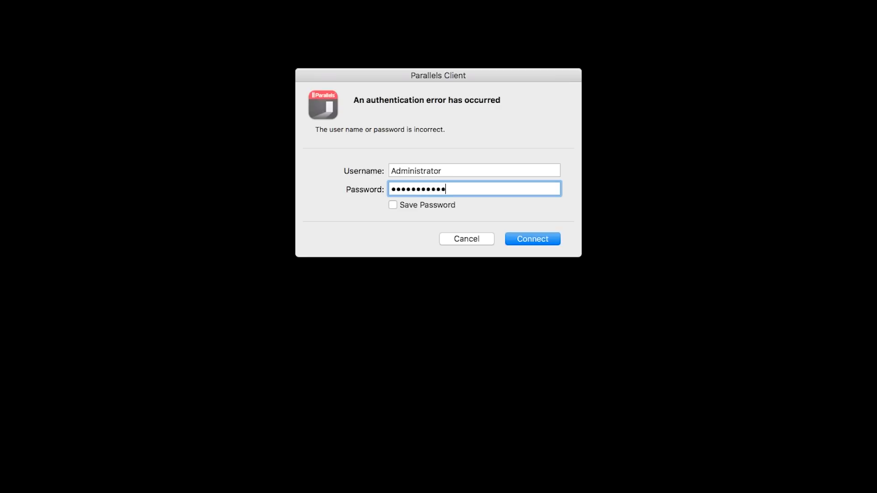
mouse_move(463, 200)
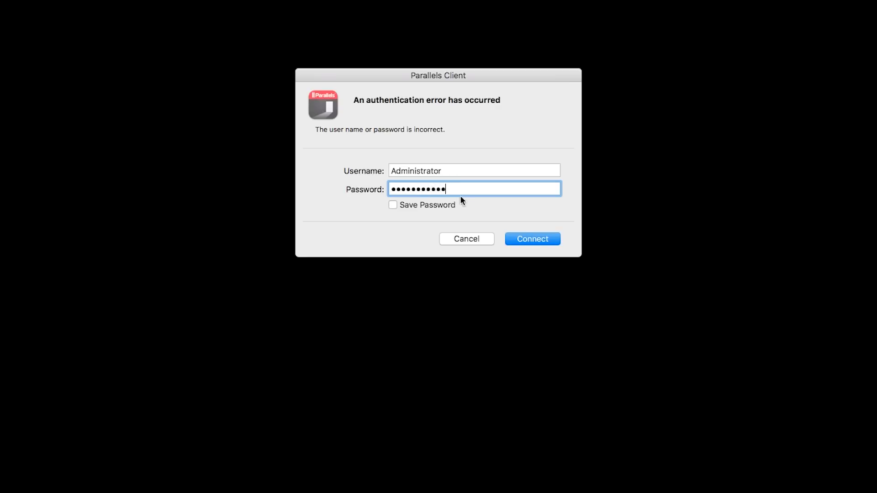
click(531, 239)
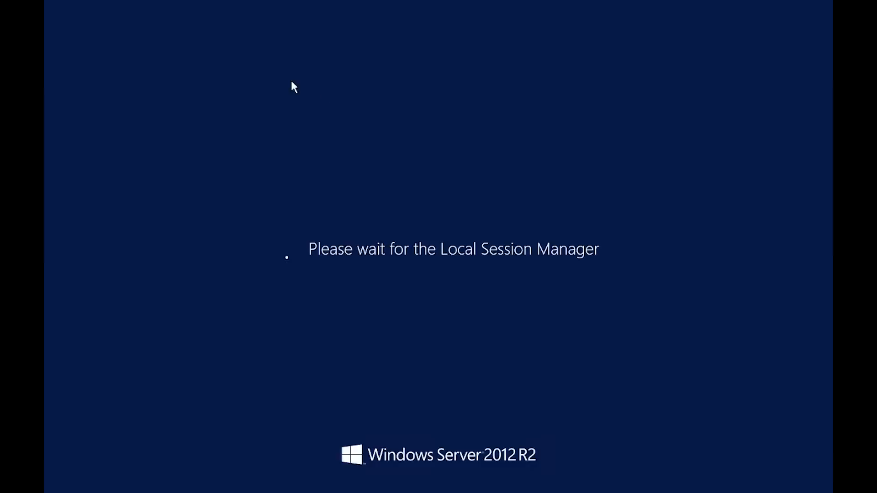